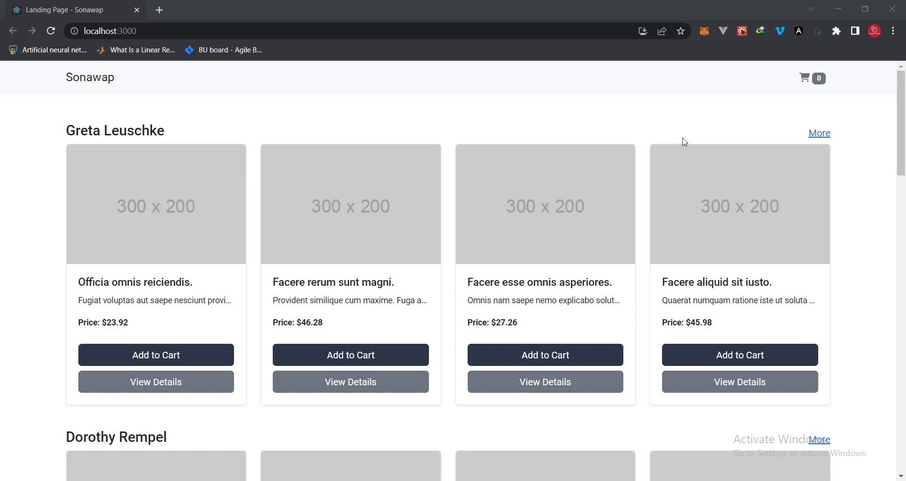
mouse_move(70, 187)
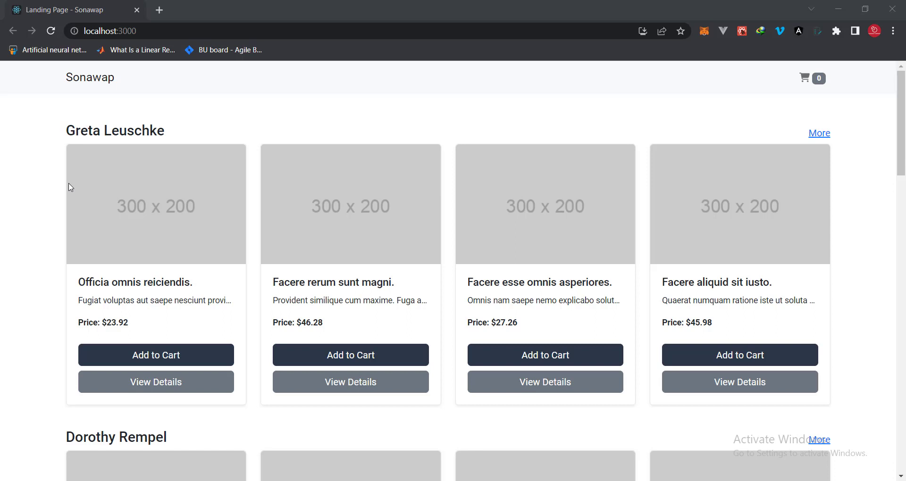
mouse_move(153, 148)
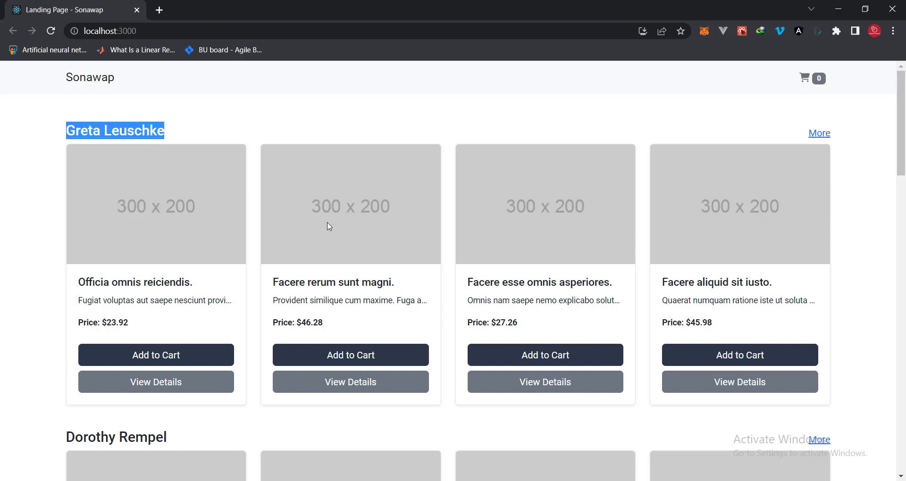
mouse_move(819, 133)
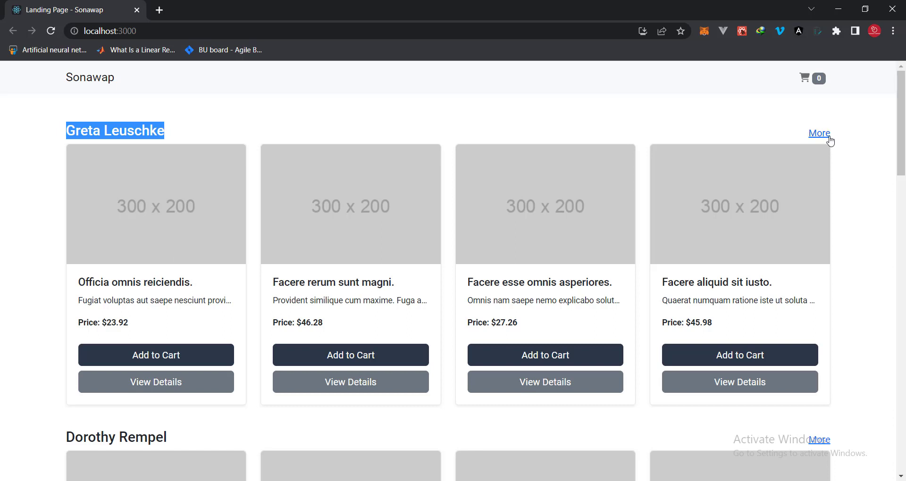
Add Officia omnis reiciendis and Facere esse omnis asperiores to the cart from the Greta Leuschke category
left_click(818, 133)
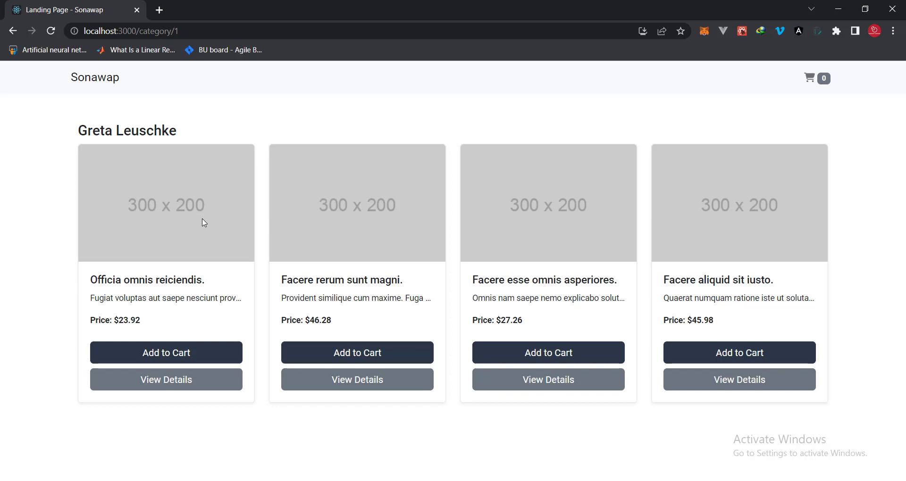
mouse_move(684, 211)
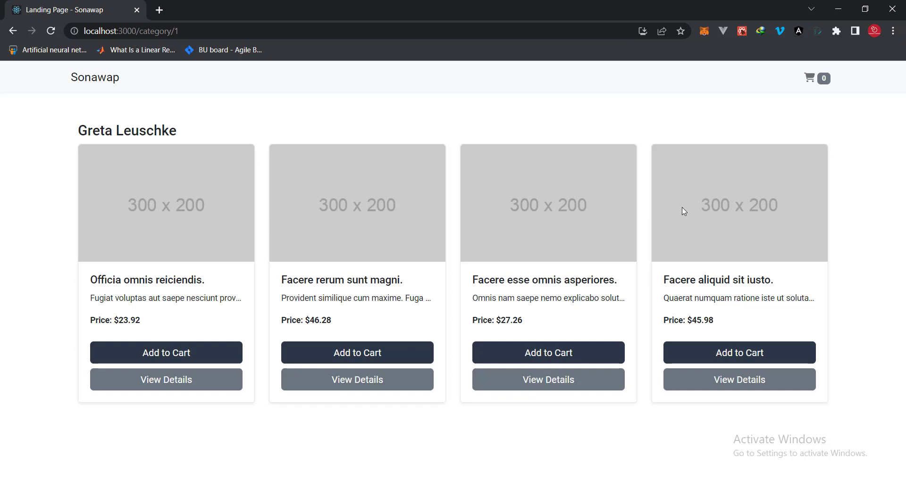
left_click(166, 353)
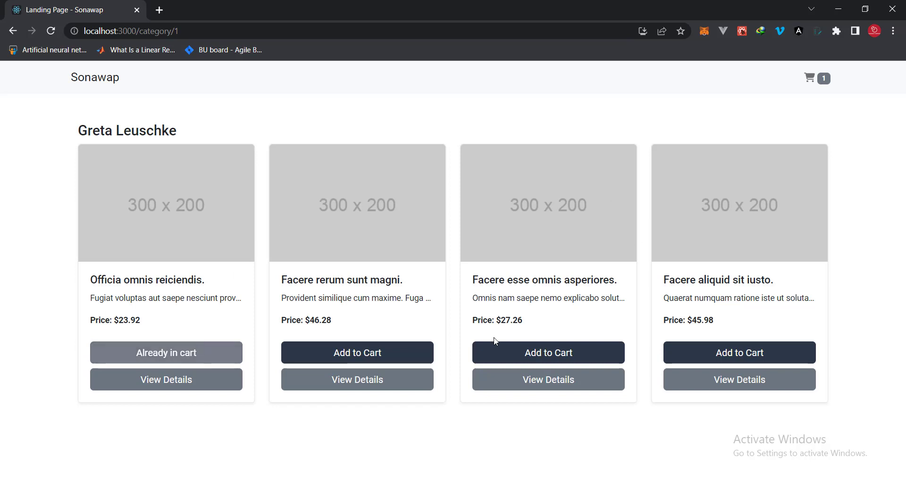
left_click(547, 353)
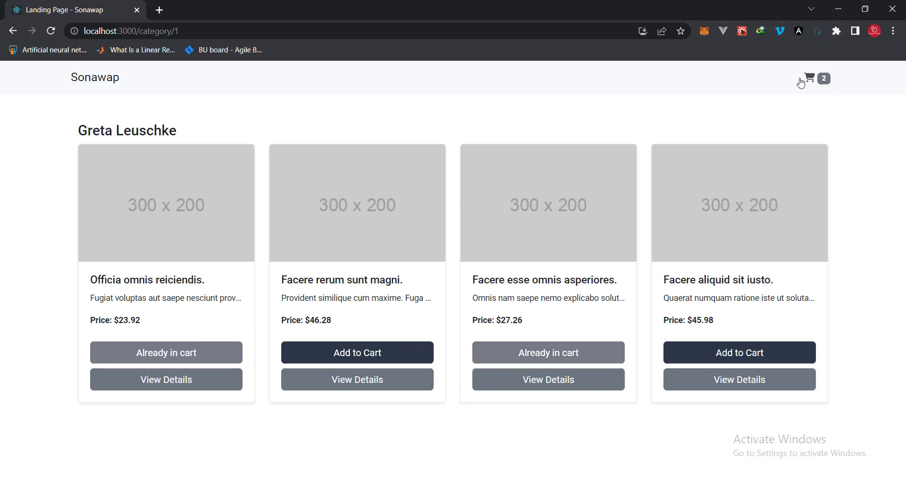
mouse_move(837, 86)
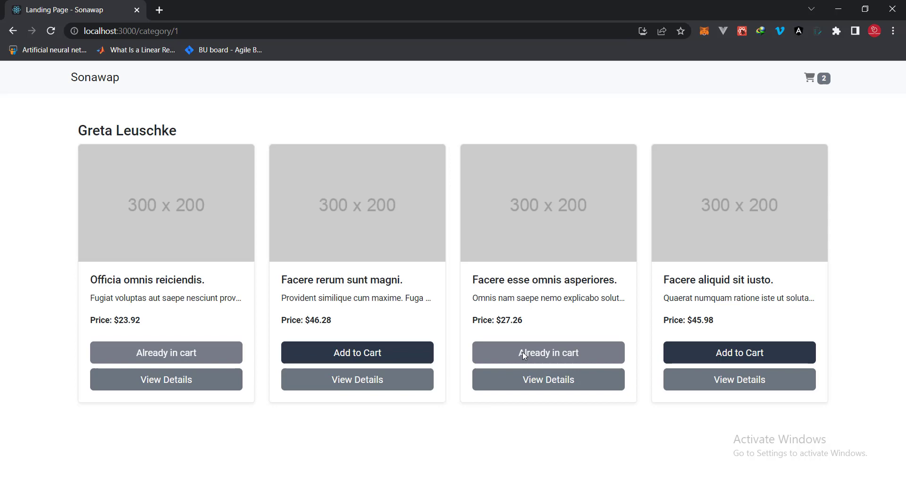
mouse_move(110, 83)
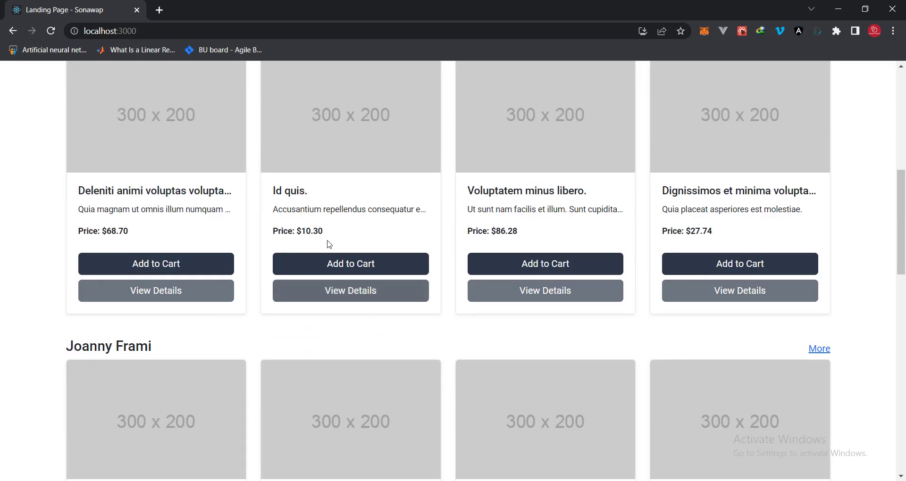
Add another landing-page product, then view the cart with six items totalling $287.31
scroll("down", 3)
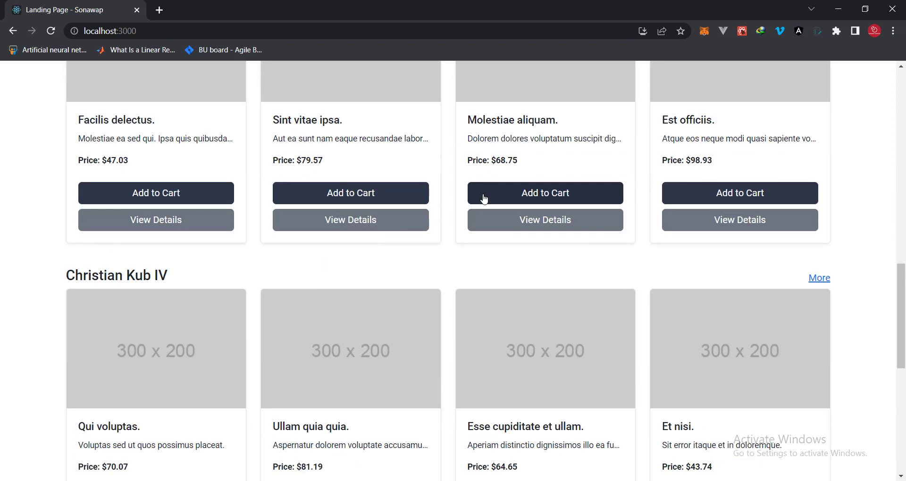
scroll("down", 3)
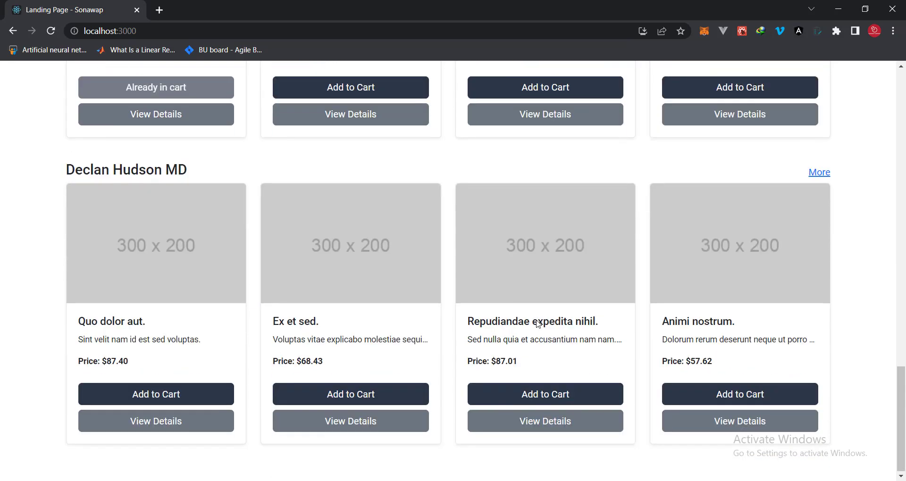
left_click(545, 395)
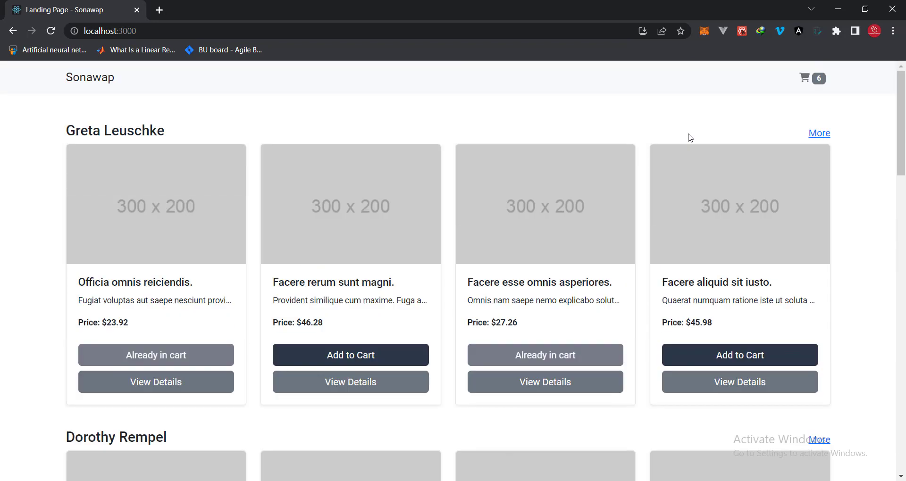
left_click(805, 78)
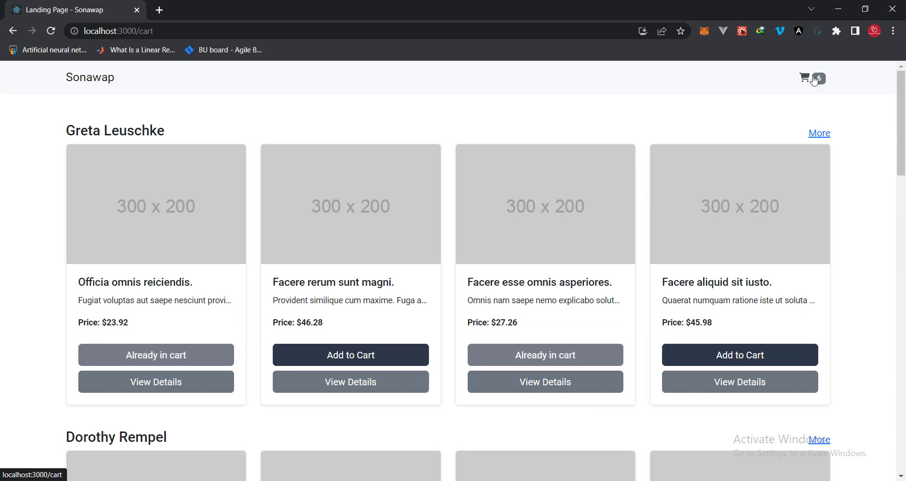
left_click(805, 79)
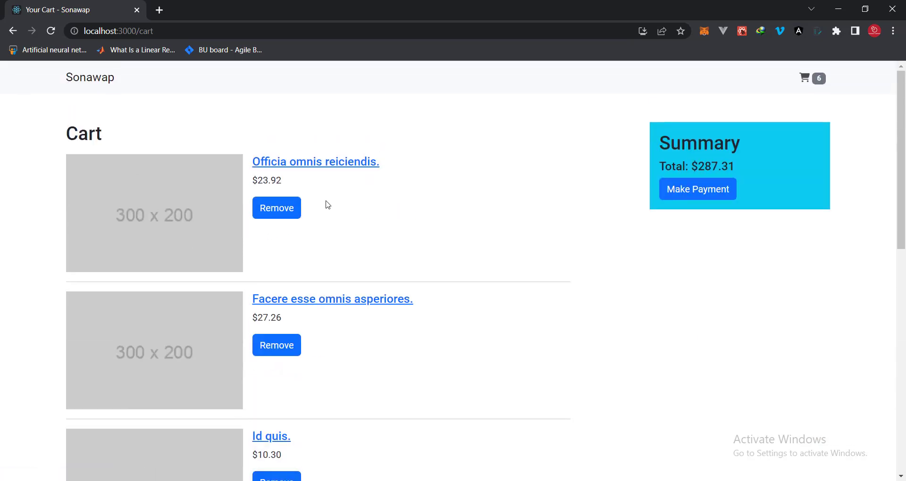
mouse_move(316, 161)
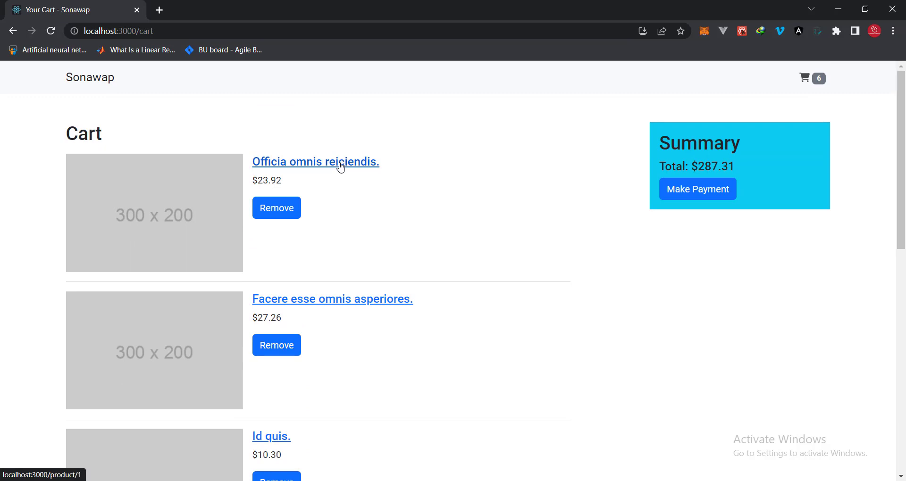
View the Officia omnis reiciendis detail page, priced 23.92 and already in cart
left_click(315, 161)
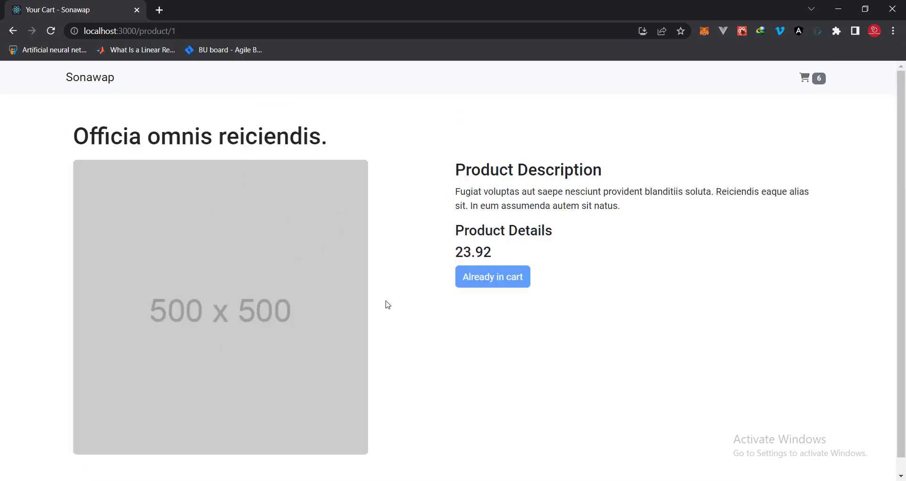
mouse_move(449, 295)
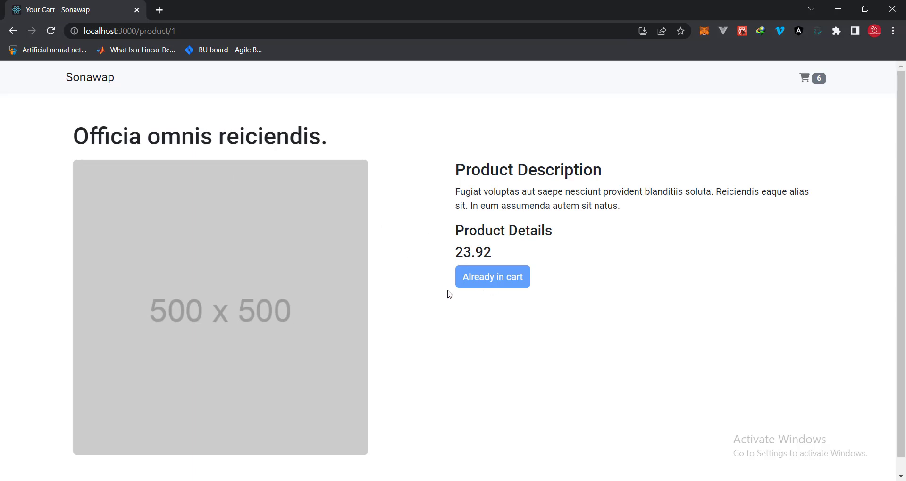
mouse_move(461, 161)
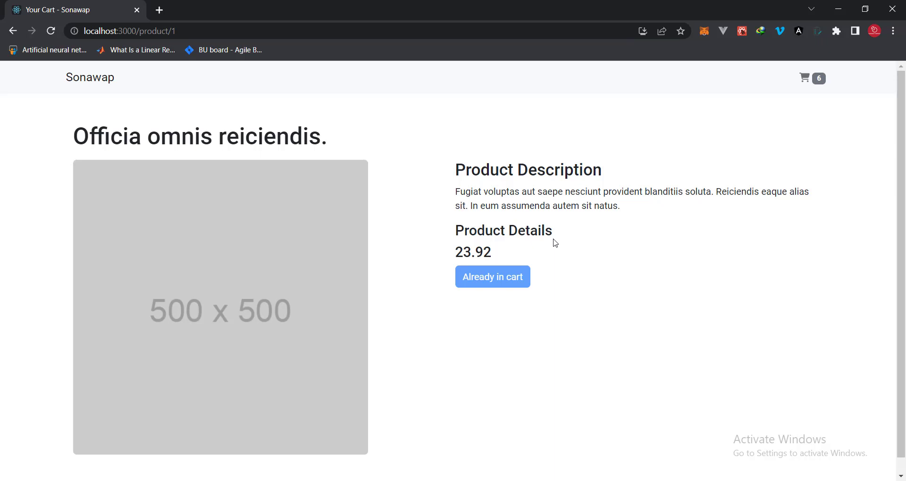
mouse_move(478, 288)
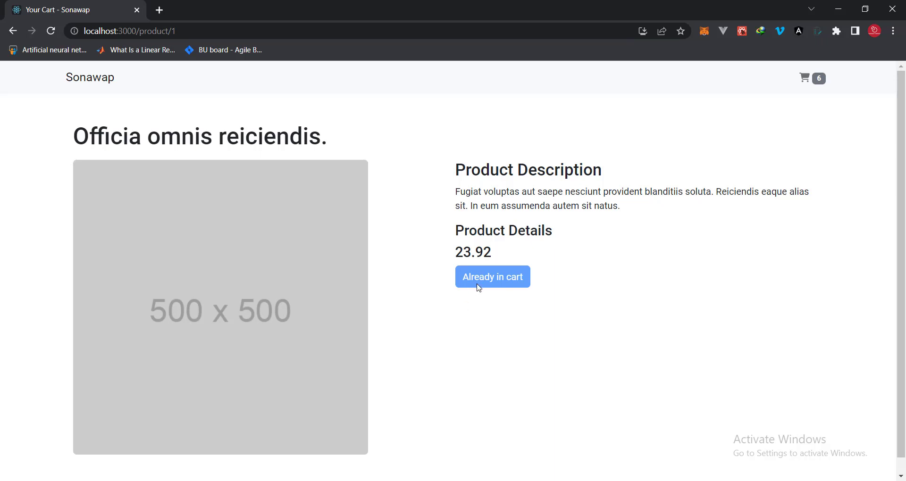
mouse_move(805, 78)
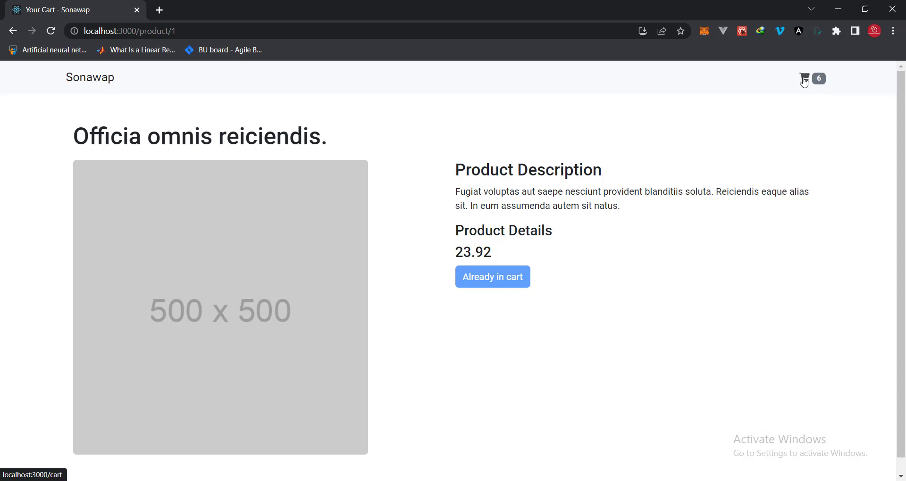
Remove Officia omnis reiciendis and Facere esse omnis asperiores, leaving three items at $236.95
left_click(804, 78)
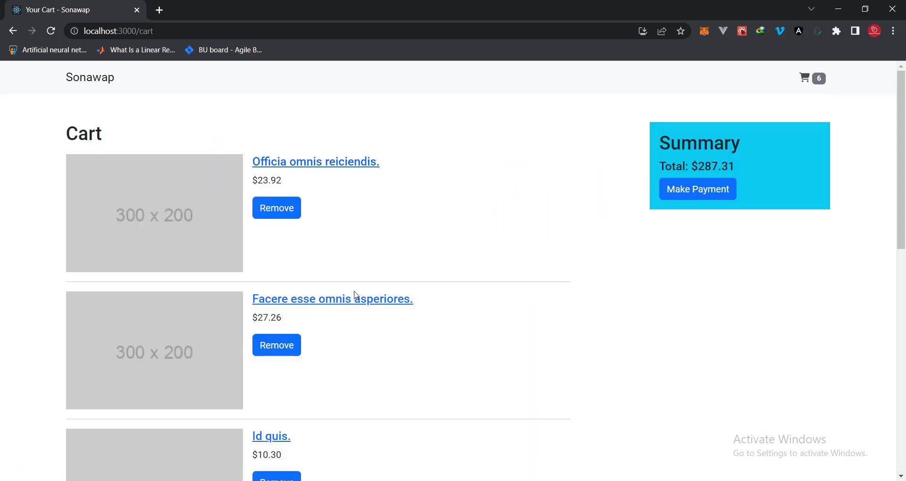
scroll("down", 3)
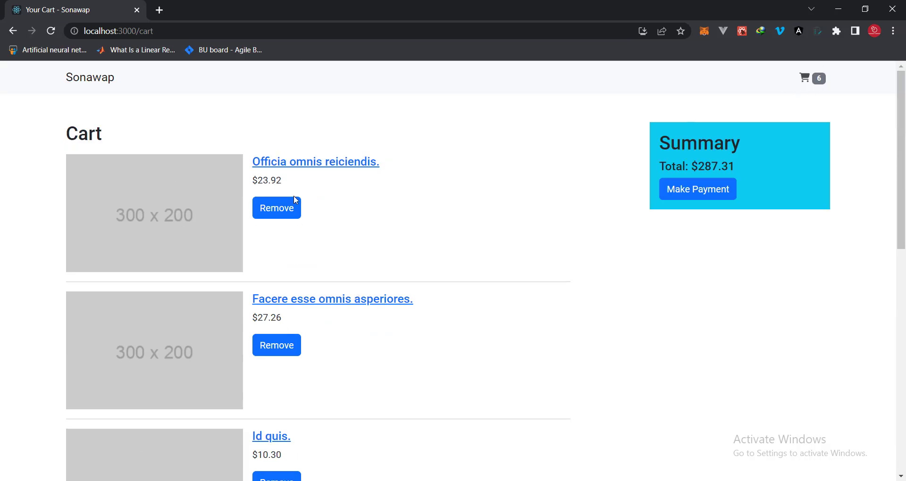
mouse_move(285, 218)
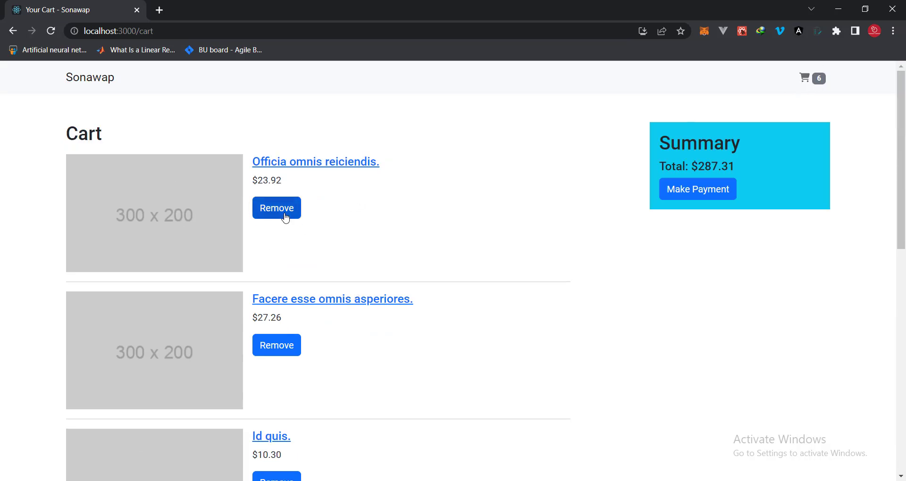
left_click(276, 208)
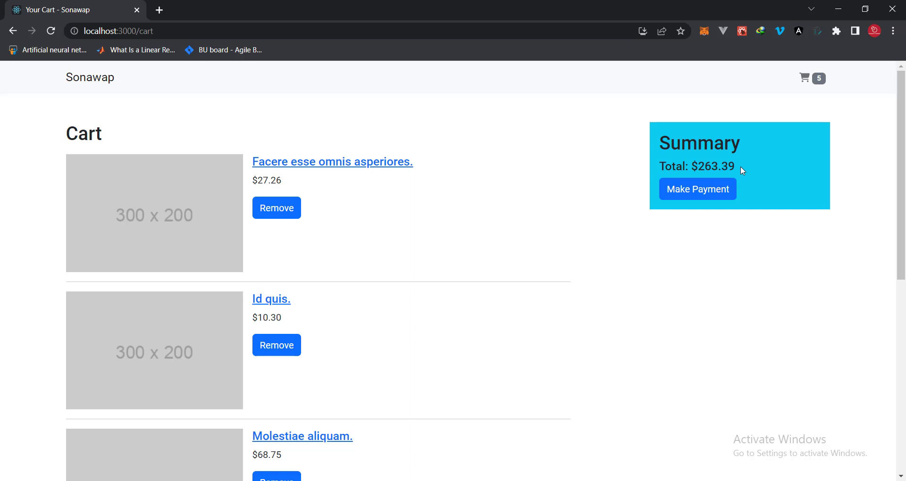
mouse_move(676, 172)
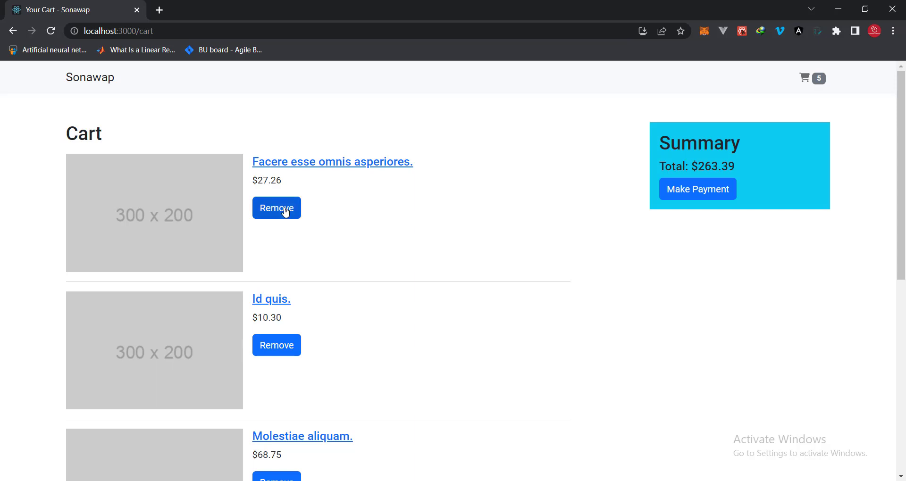
left_click(277, 207)
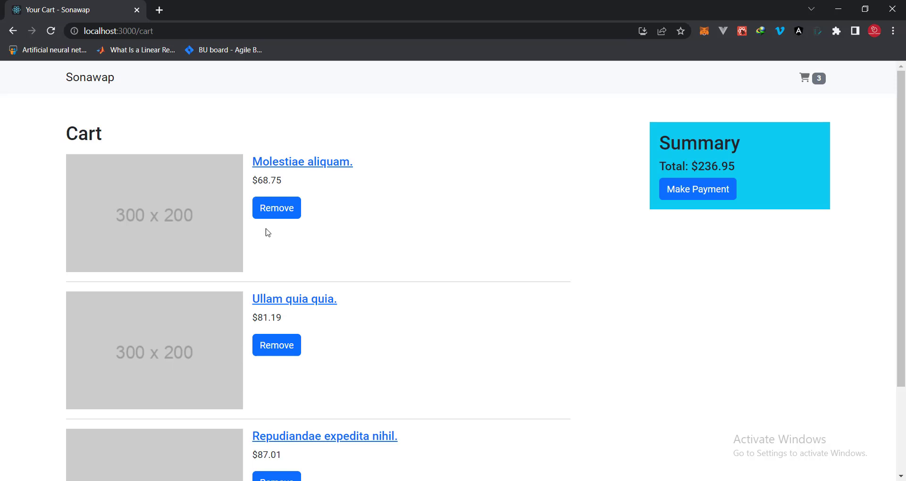
mouse_move(725, 190)
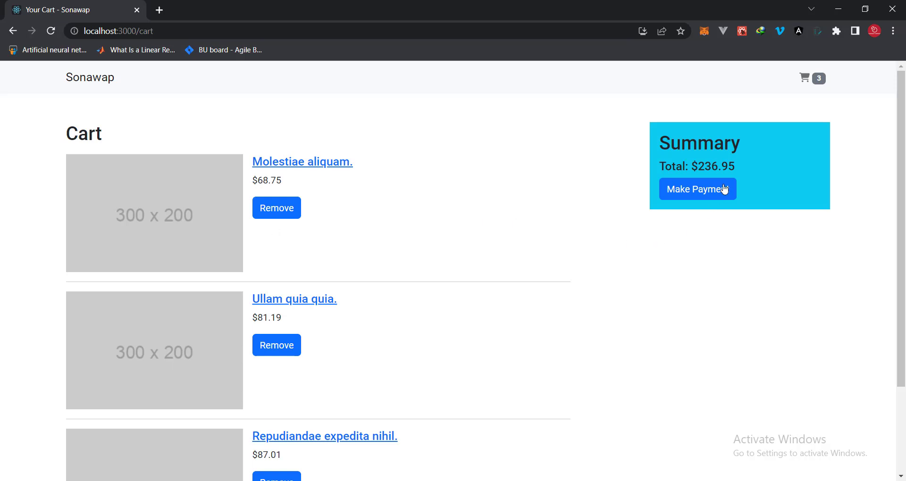
mouse_move(683, 218)
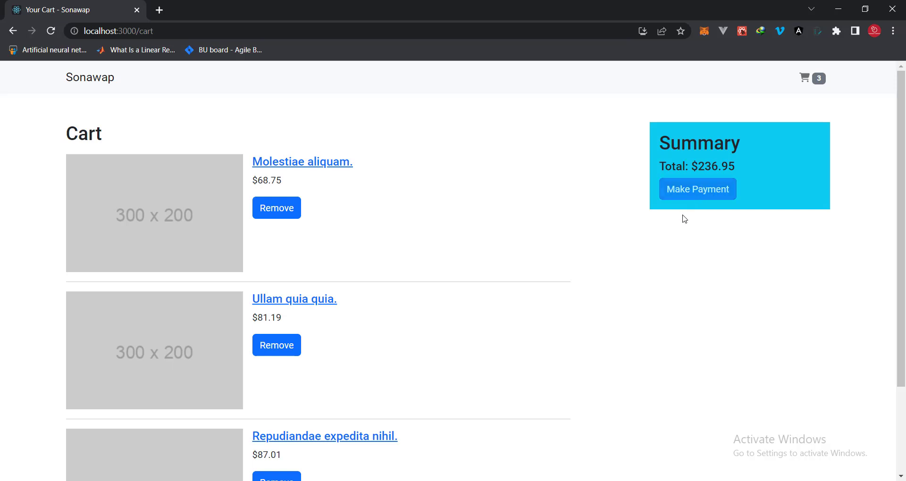
mouse_move(671, 266)
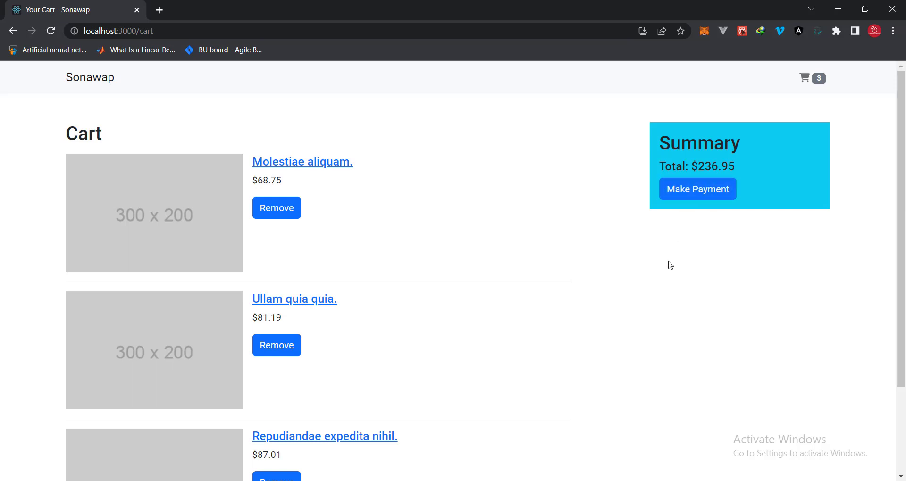
Start the $236.95 Stripe Checkout payment and begin entering the contact email
left_click(697, 188)
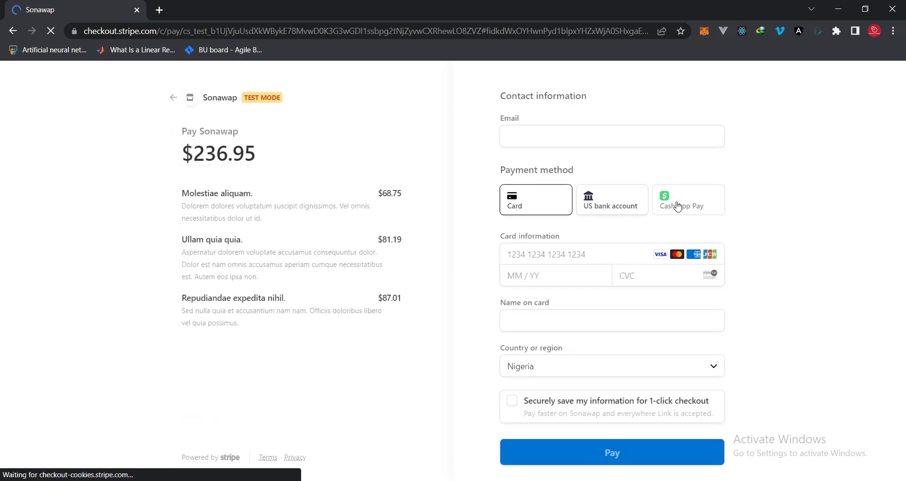
mouse_move(612, 199)
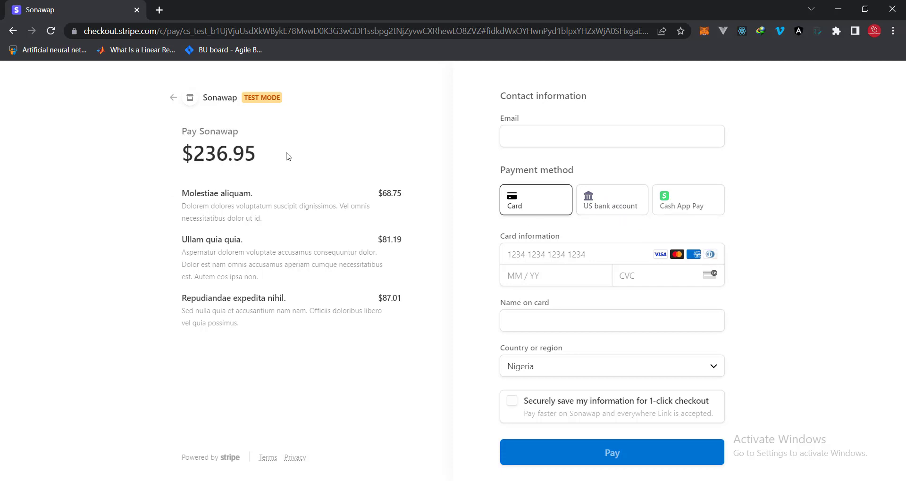
left_click_drag(182, 192, 239, 323)
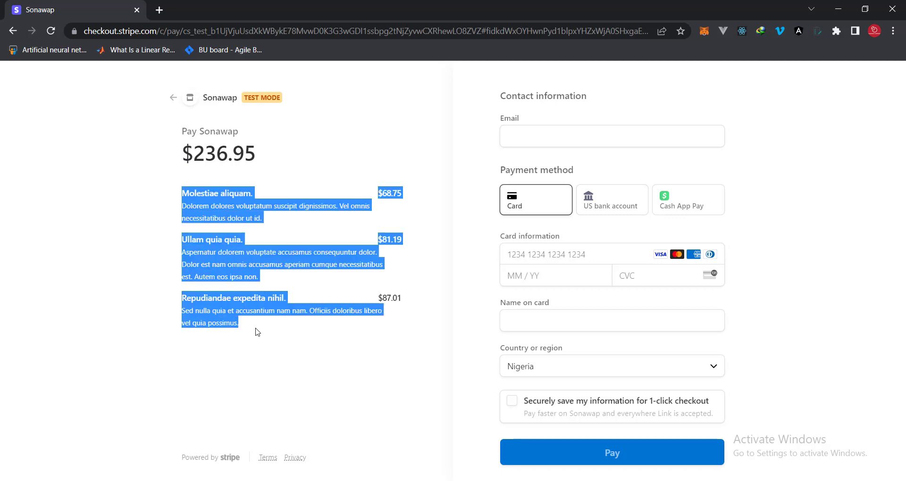
left_click(596, 223)
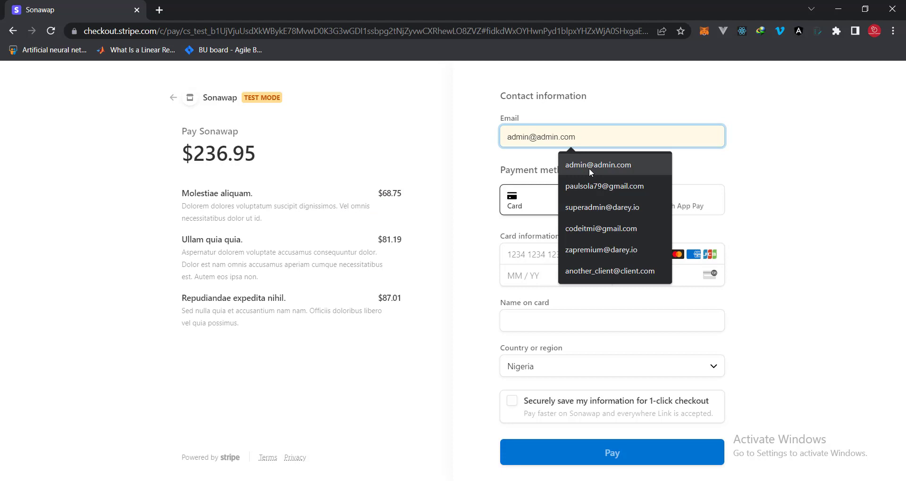
Pay $236.95 with the saved email, Visa ending 4242 and CVC 999
left_click(604, 186)
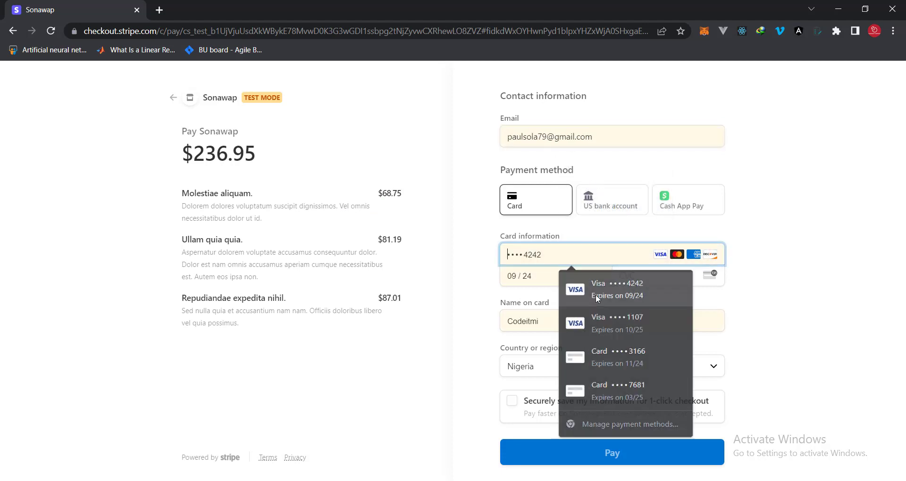
left_click(616, 288)
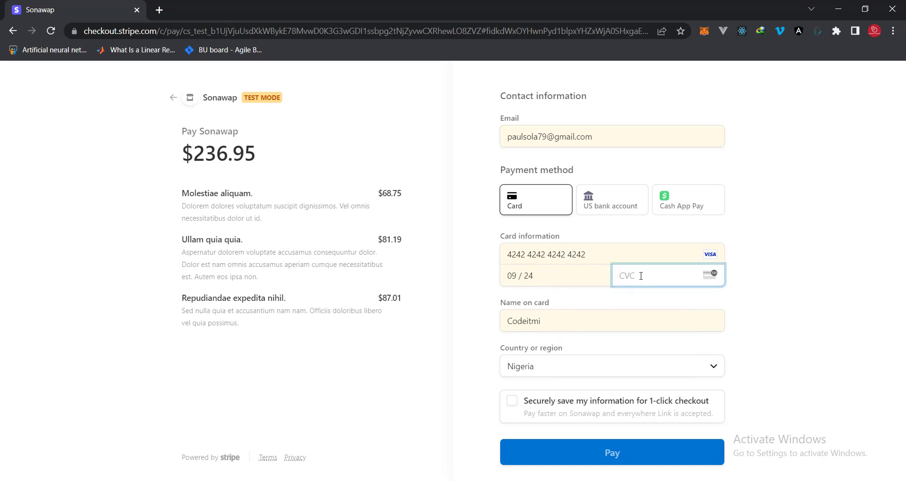
type("999")
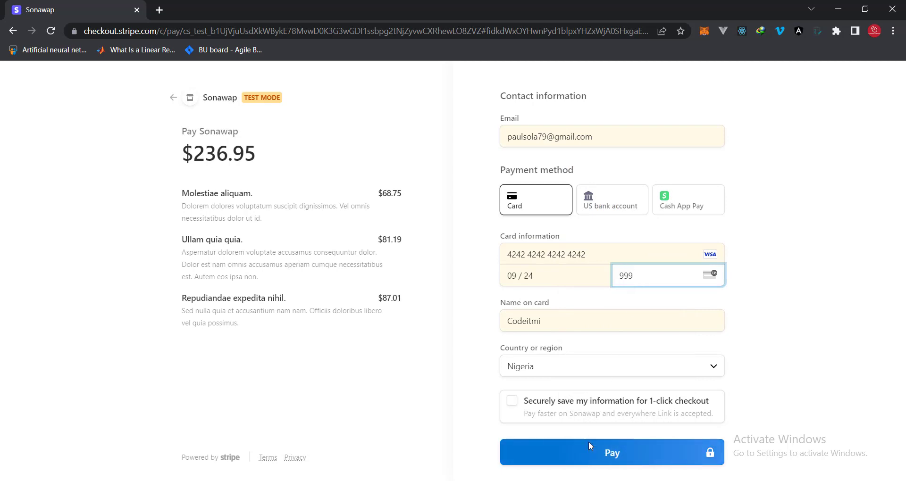
left_click(612, 452)
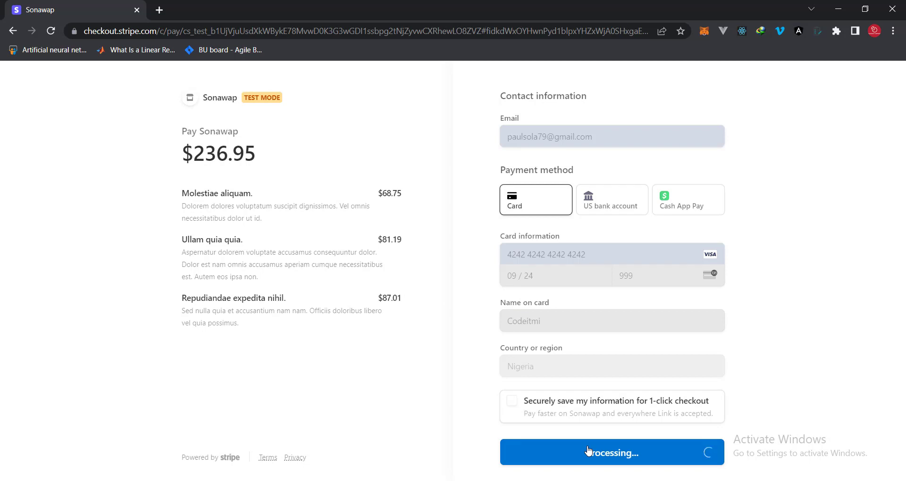
left_click(611, 452)
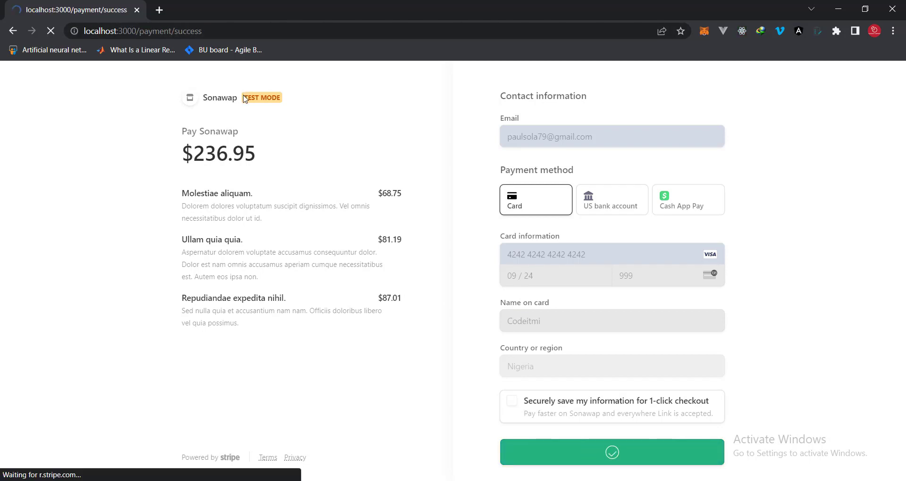
Return to the Sonawap landing page with an empty cart and start a new browser tab
left_click(612, 453)
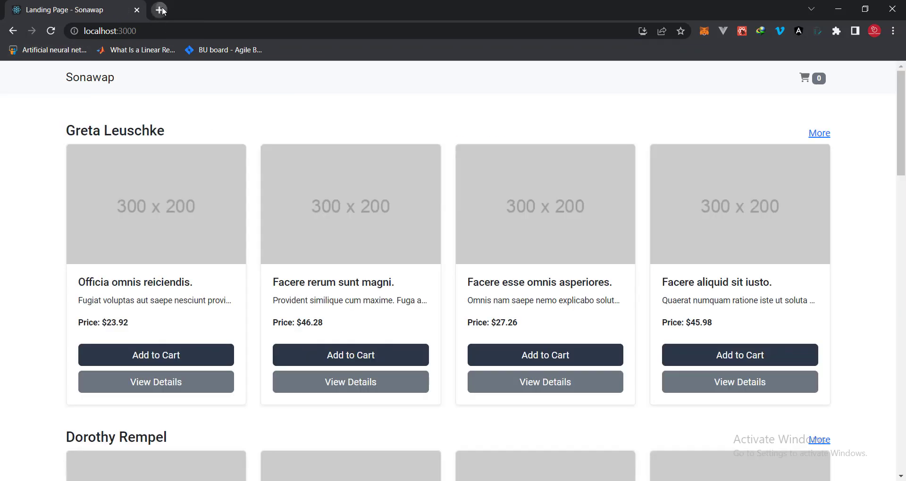
left_click(161, 9)
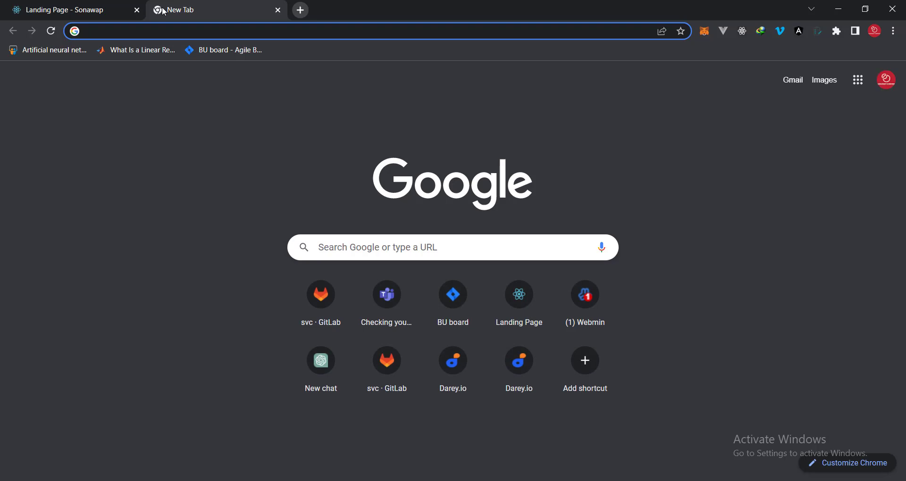
Load the Stripe test dashboard in the new tab via the 'das' address suggestion
type("das")
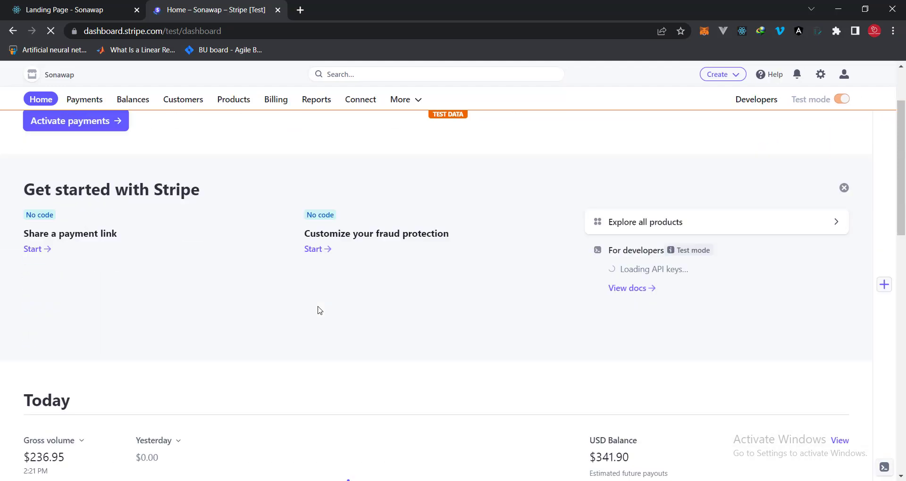
Check today's $236.95 gross volume on the Stripe dashboard, then return to the Sonawap tab
scroll("down", 3)
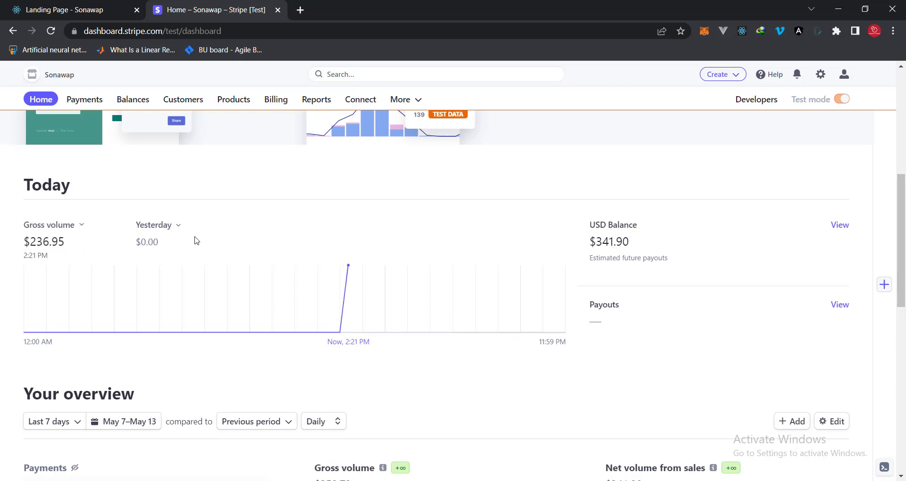
mouse_move(653, 249)
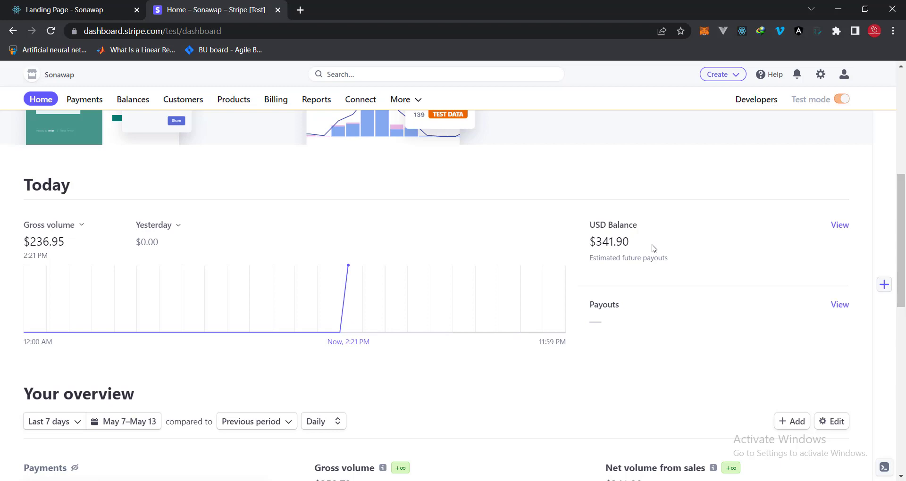
double_click(609, 242)
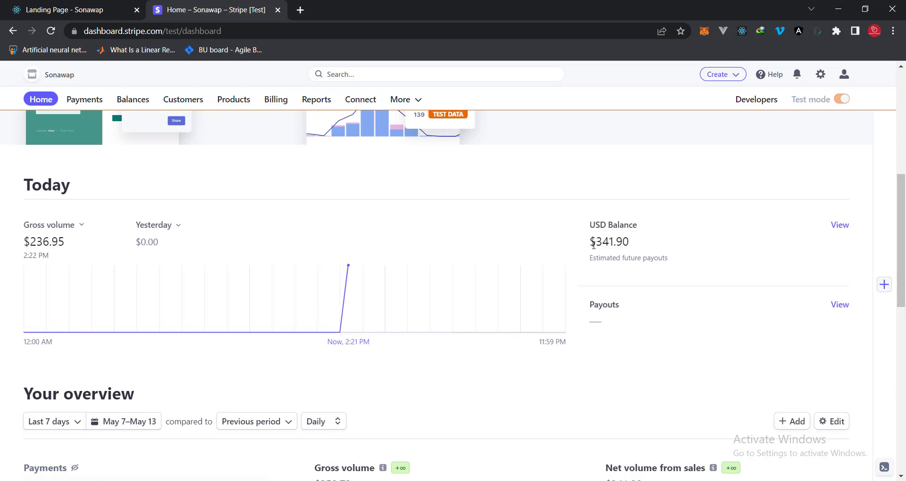
scroll("down", 3)
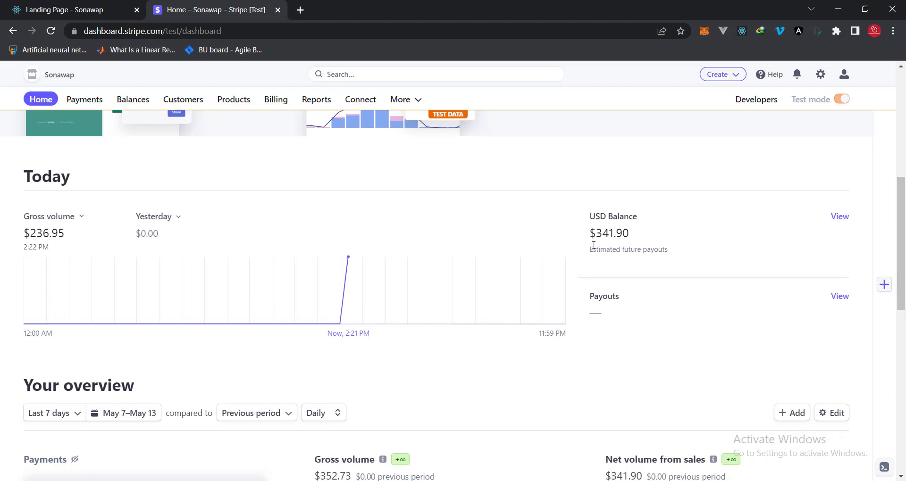
scroll("down", 3)
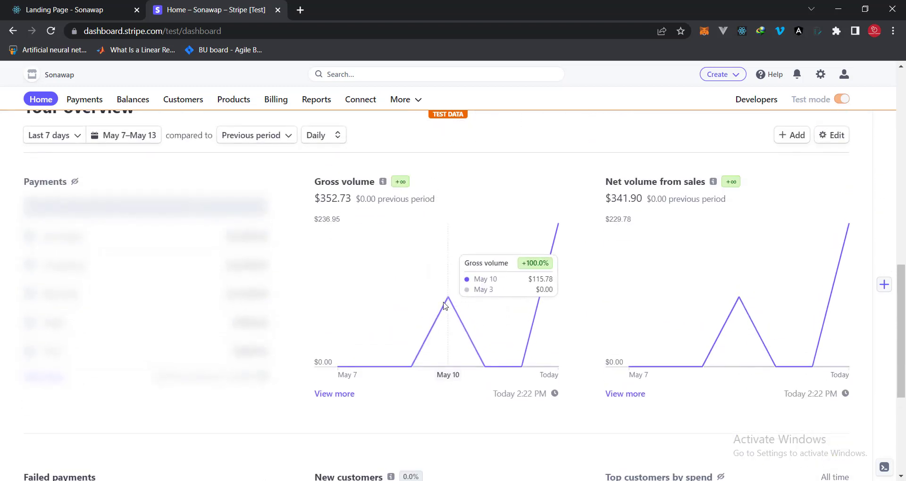
mouse_move(500, 210)
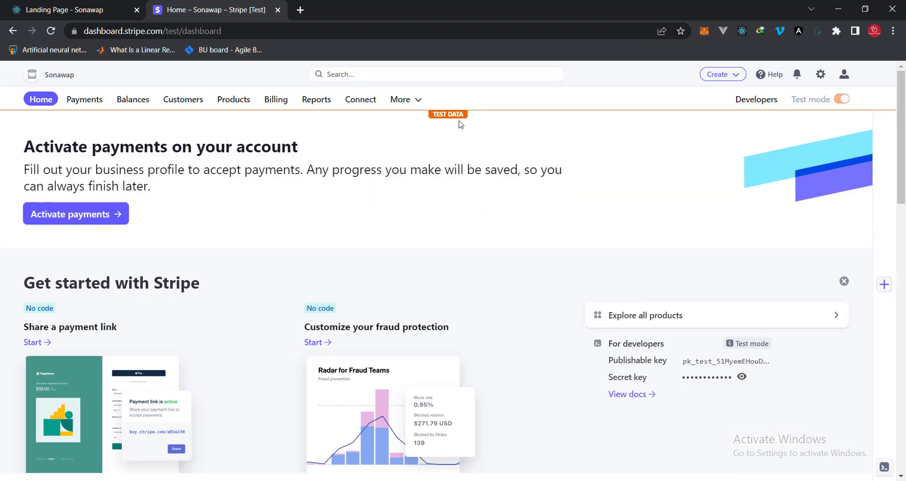
left_click(66, 9)
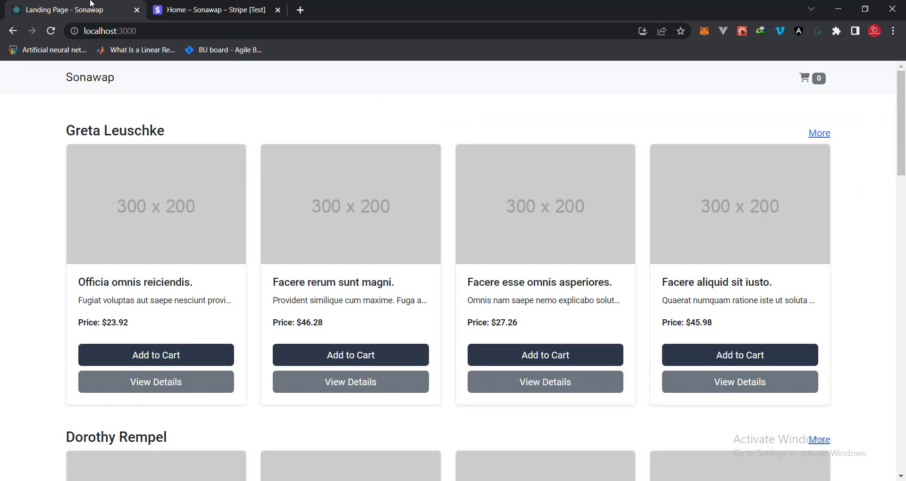